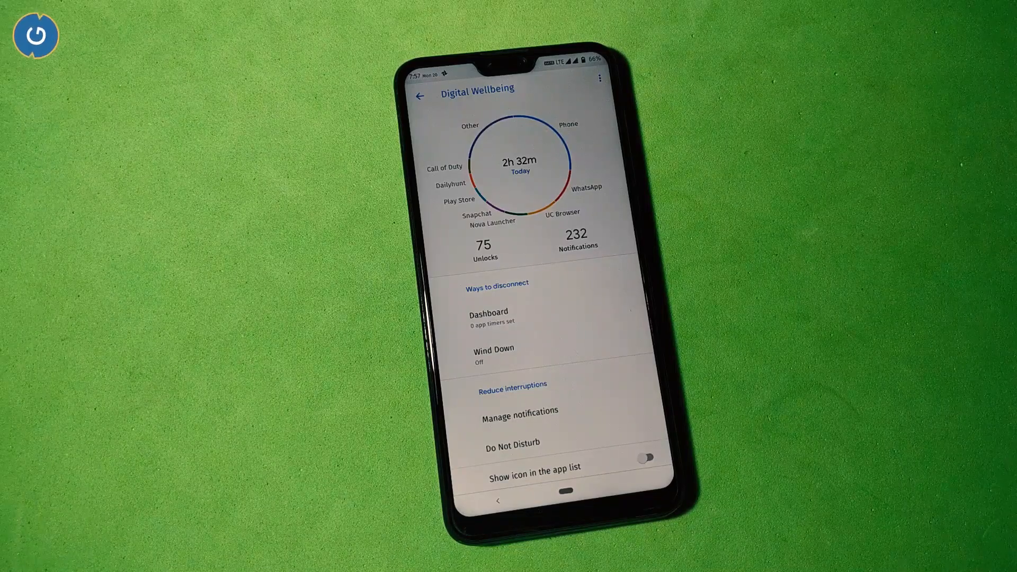
Go to Settings > Display and scroll down through brightness, sleep, ambient display and tap-to-wake options
left_click(420, 96)
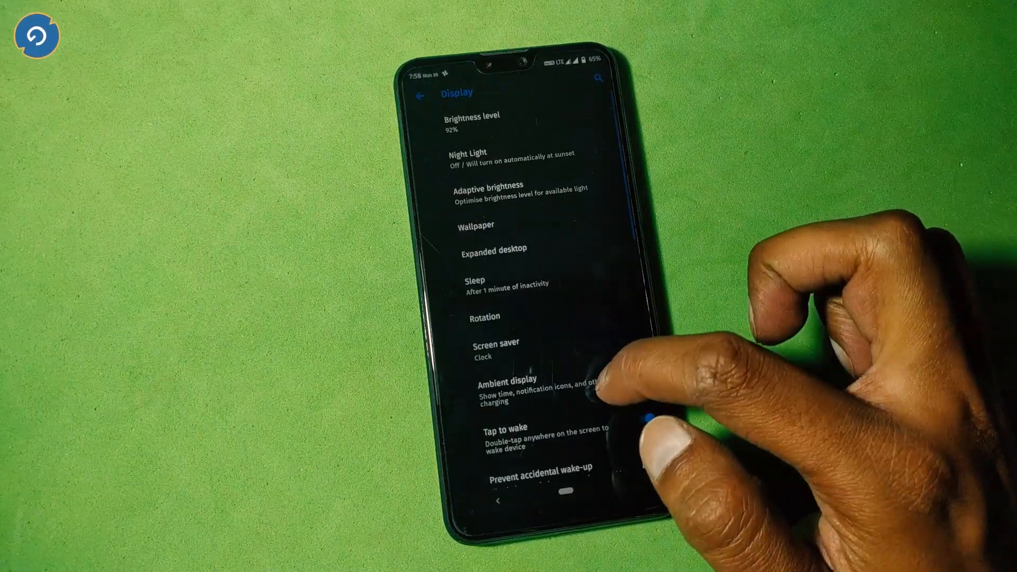
scroll("down", 3)
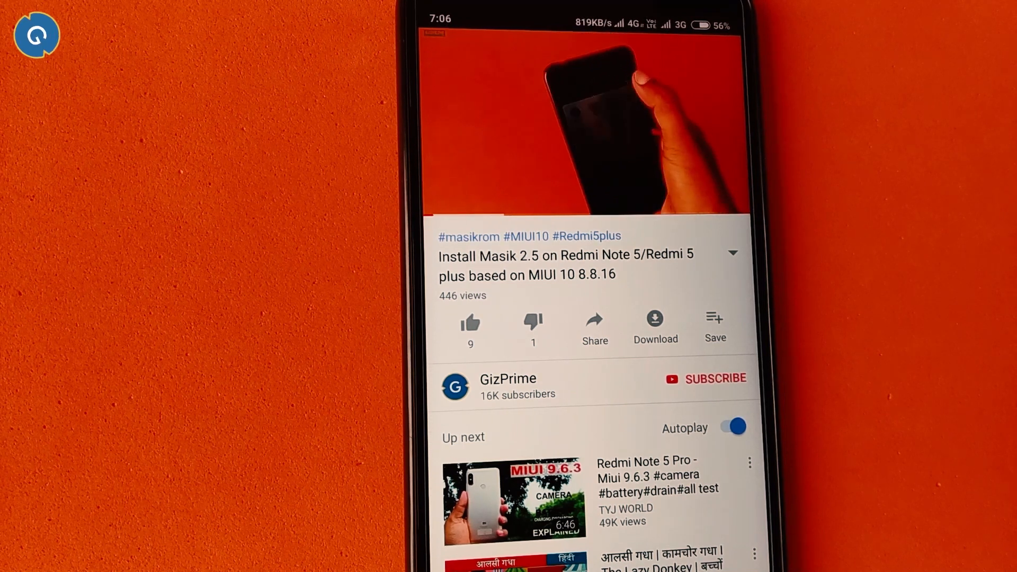
Play the YouTube video on installing Masik 2.5 on the Redmi Note 5
left_click(705, 378)
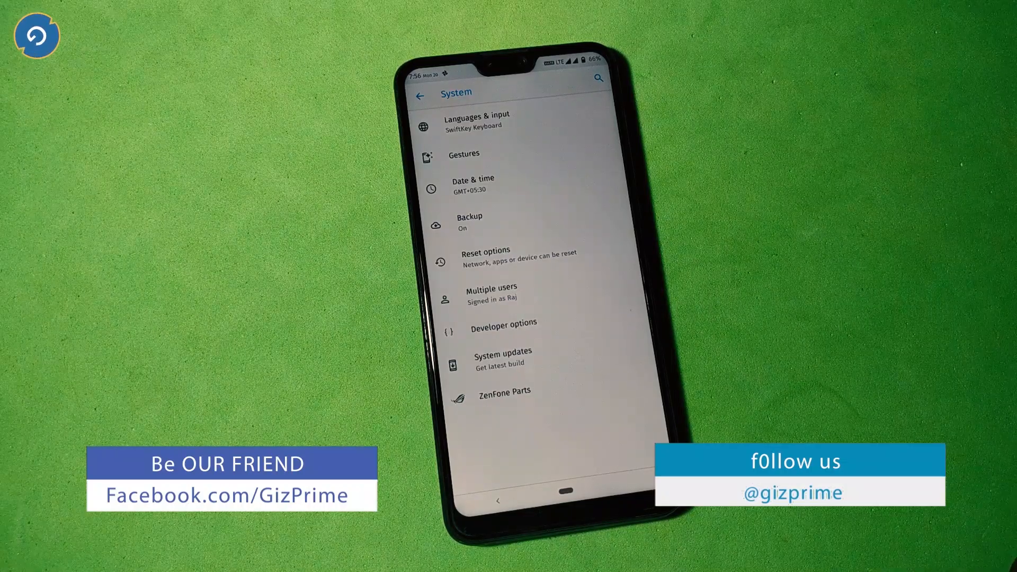
Look at ZenFone Parts, return to the main Settings list, and open Battery
left_click(505, 391)
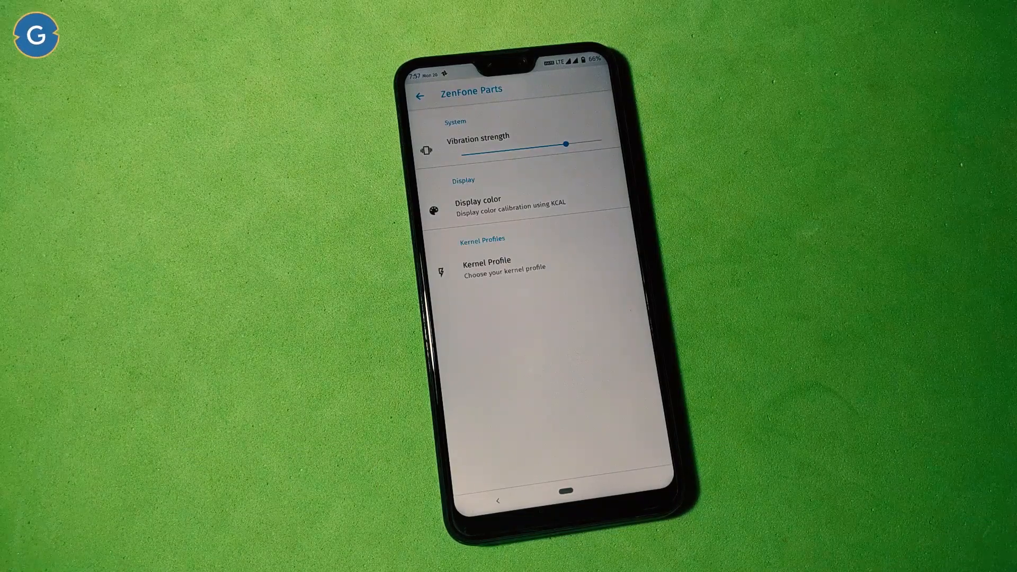
left_click(420, 96)
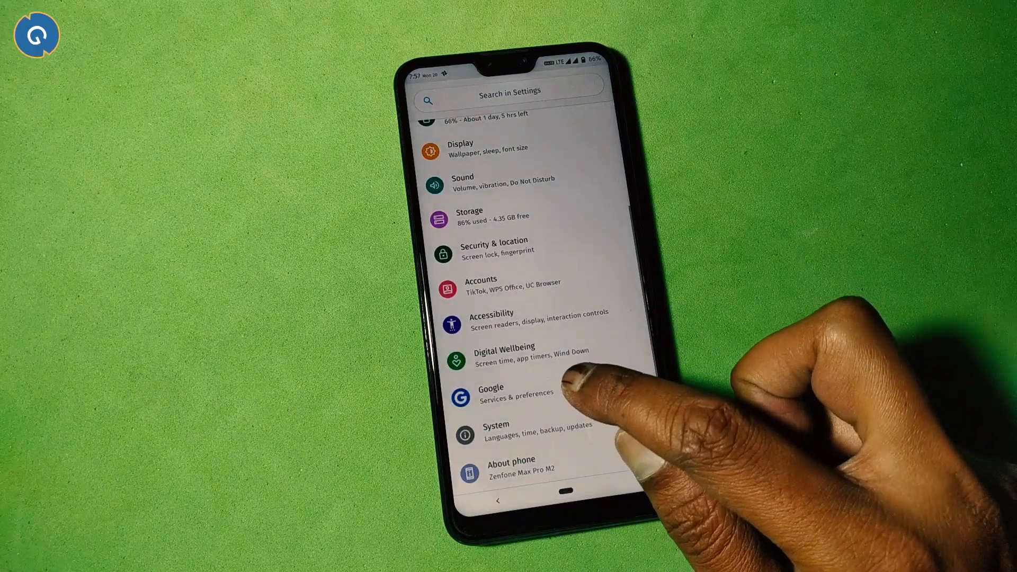
left_click(503, 353)
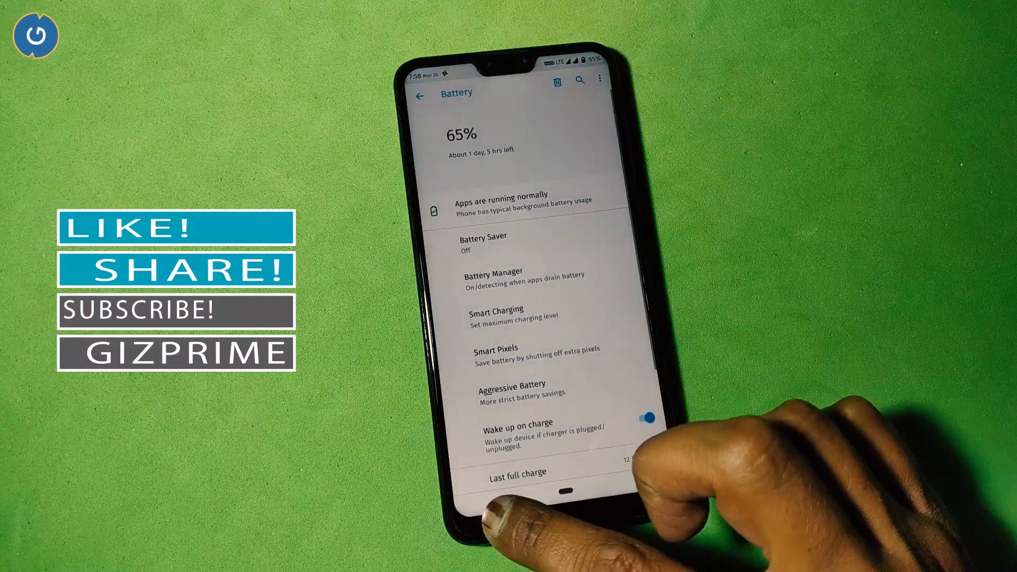
Open Display, expand Advanced, view Ambient display options, then return to Display
left_click(420, 96)
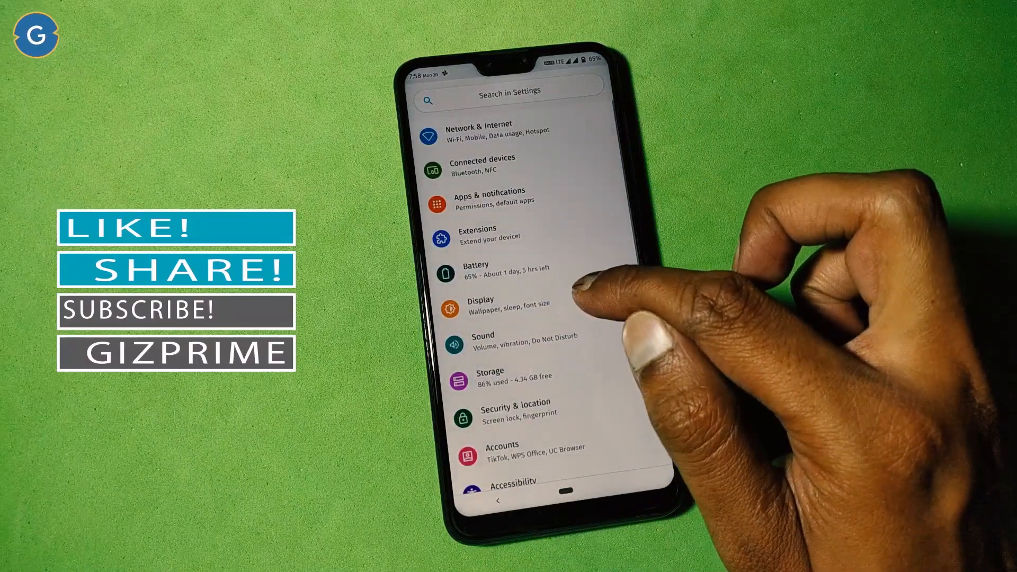
left_click(509, 307)
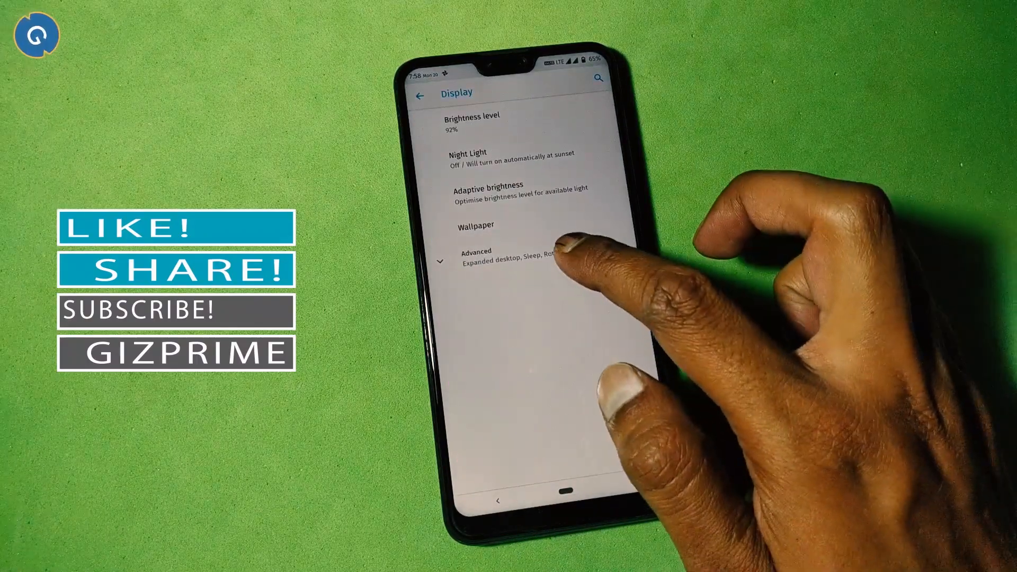
left_click(506, 258)
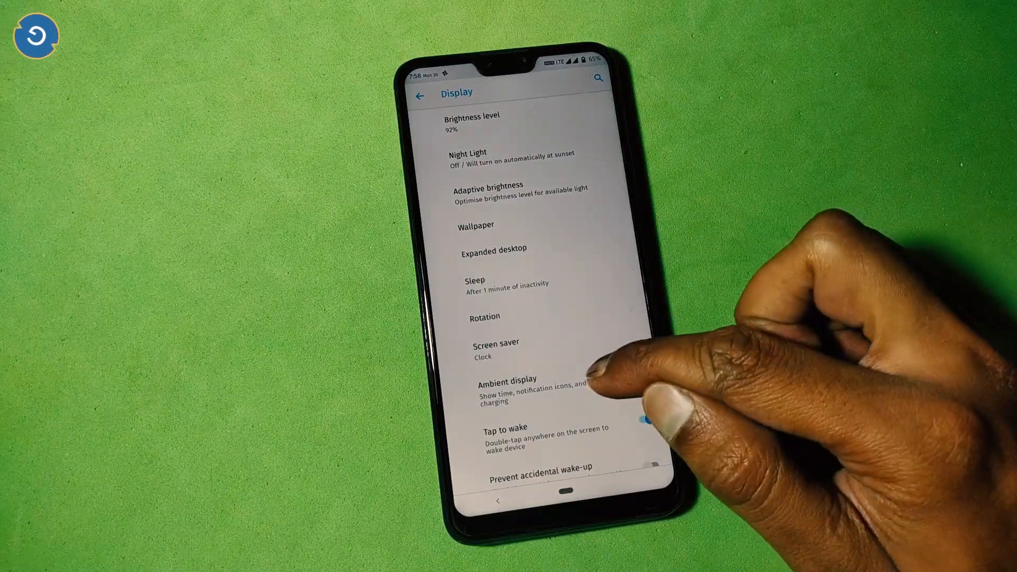
left_click(508, 379)
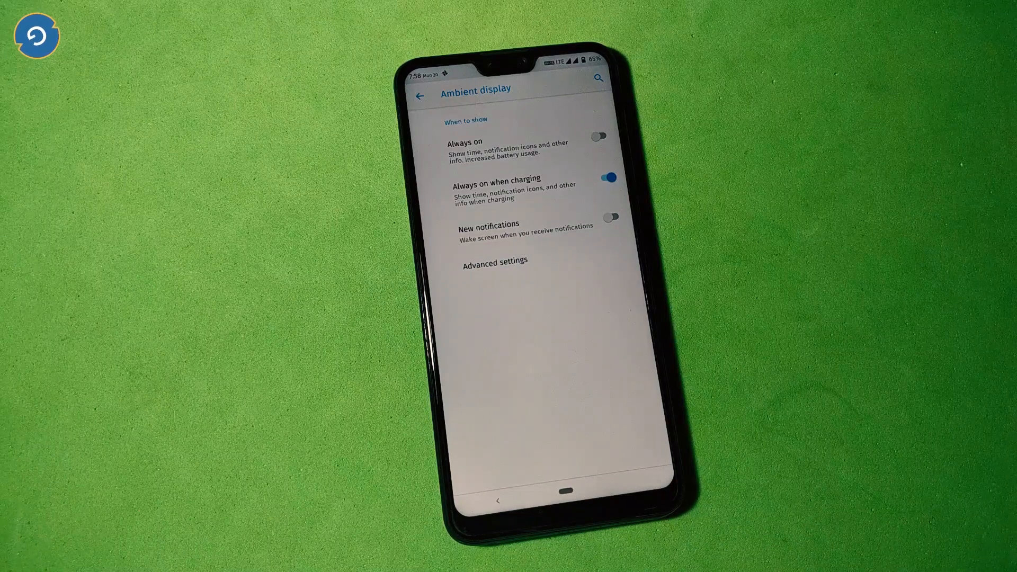
left_click(420, 95)
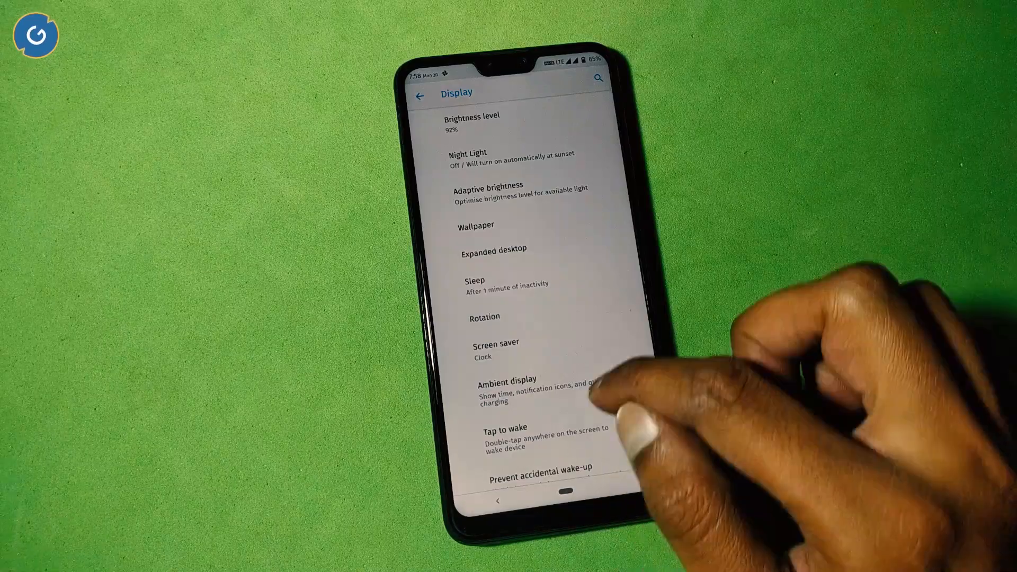
Preview the Accent color and QS tile style pickers, dismissing them without changes
scroll("up", 3)
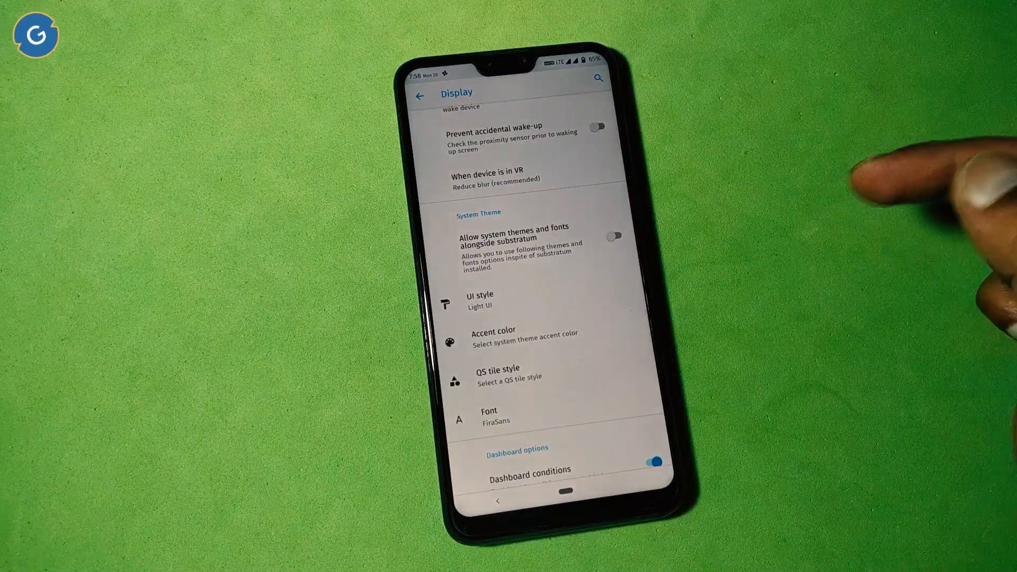
left_click(478, 300)
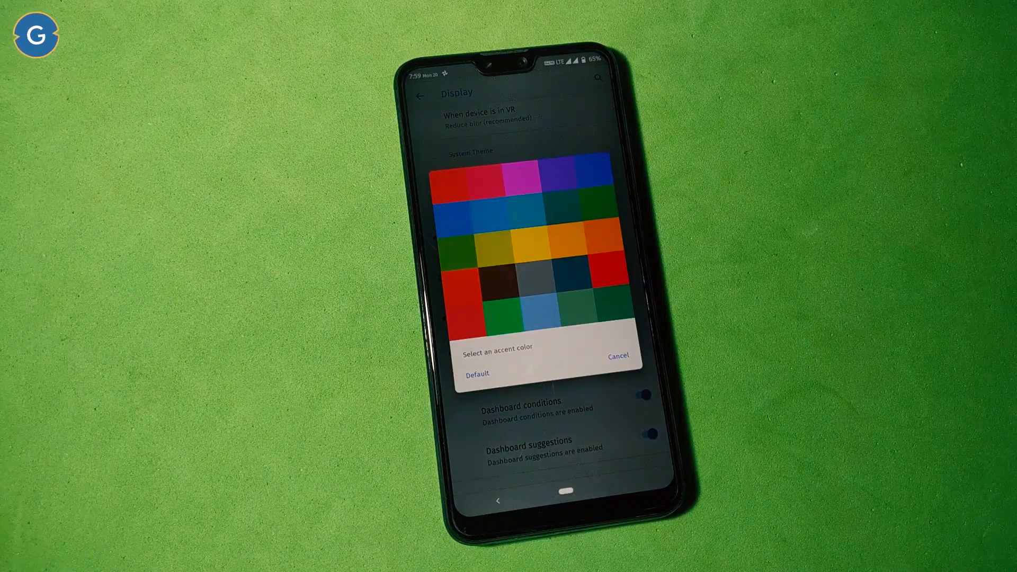
left_click(617, 356)
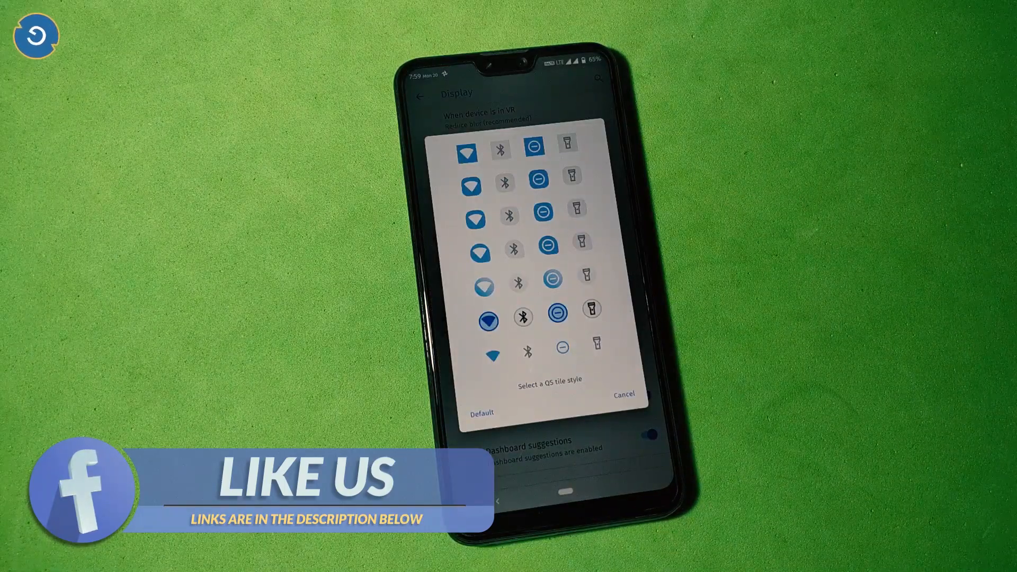
left_click(622, 393)
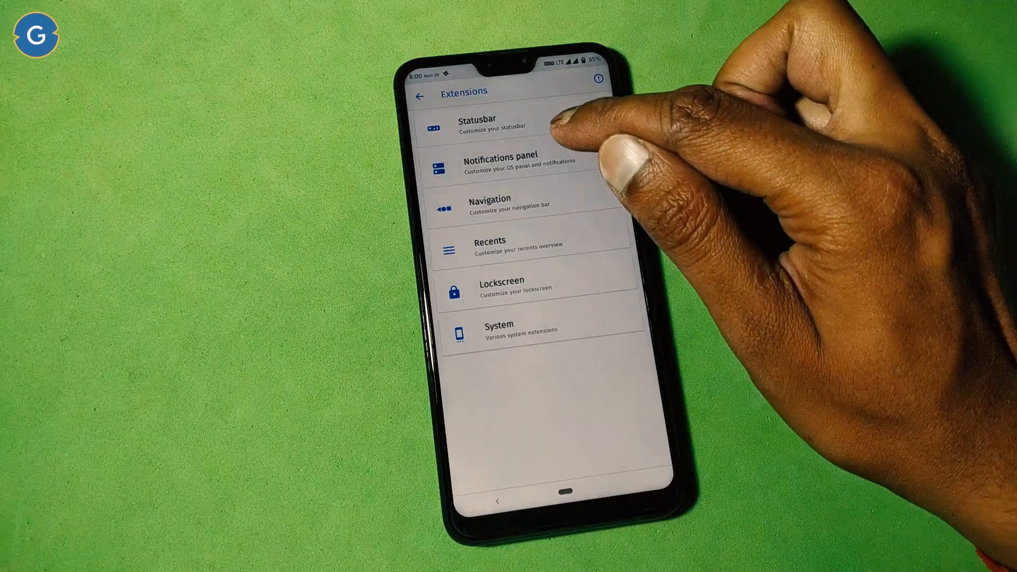
View the Statusbar extension options, then head back to the Extensions list
left_click(512, 127)
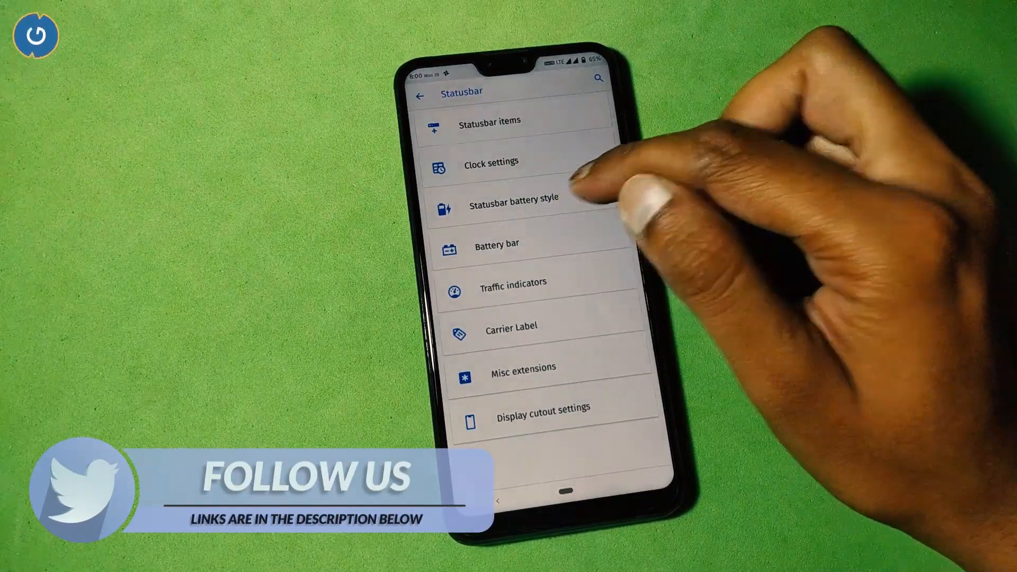
left_click(512, 197)
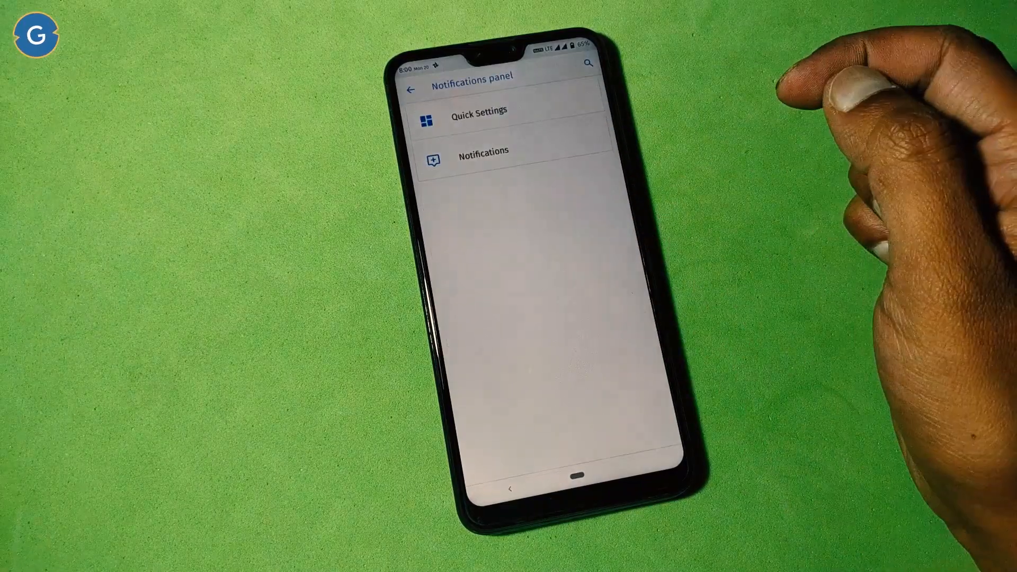
Glance at Quick Settings options, return to Extensions, and open the System extensions
left_click(478, 111)
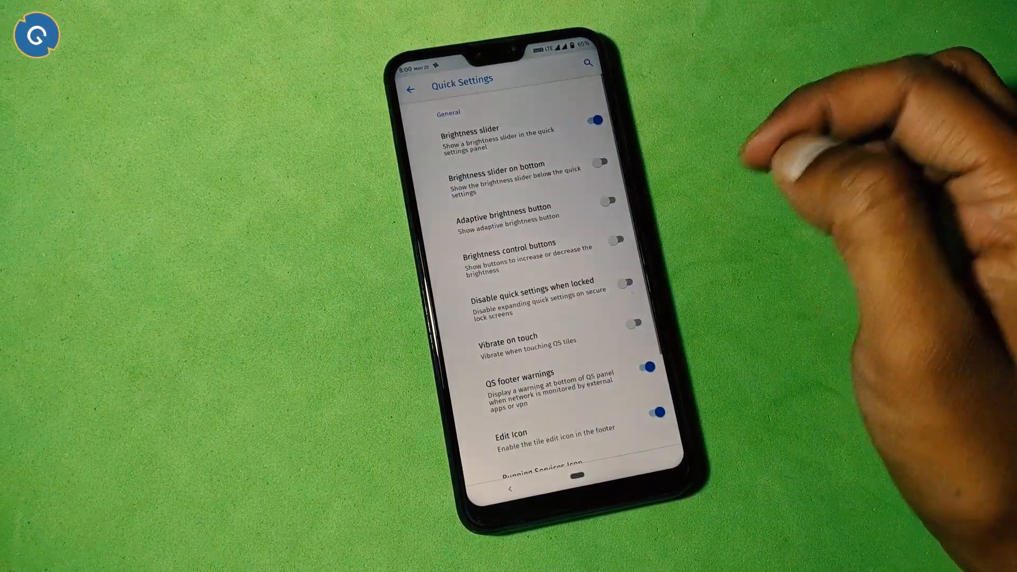
left_click(410, 89)
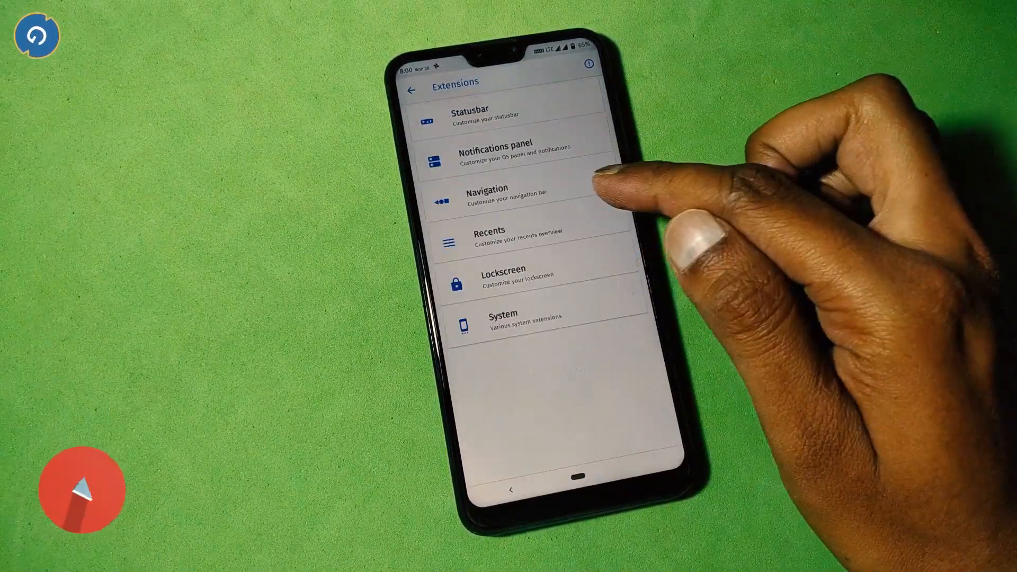
left_click(486, 197)
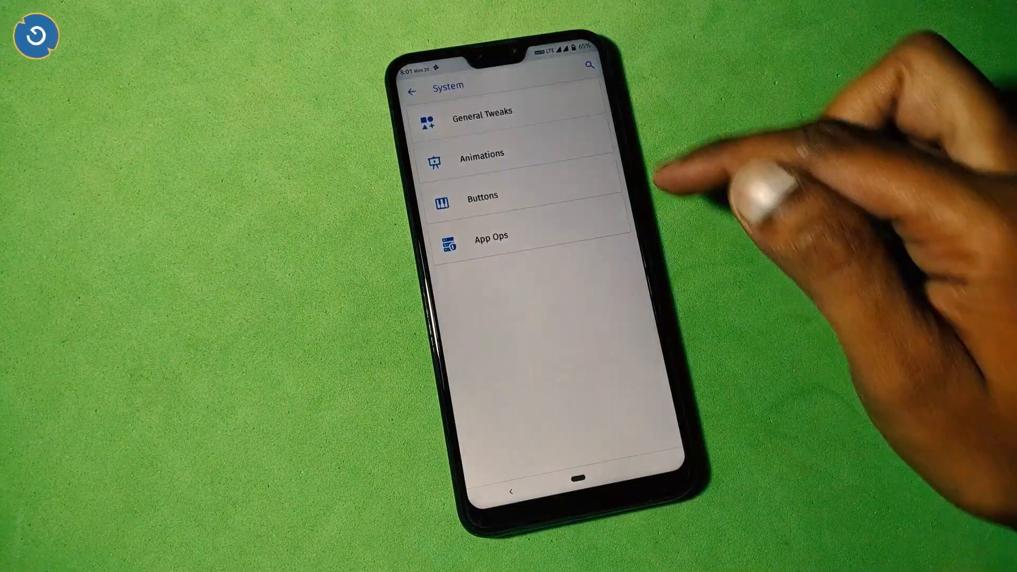
mouse_move(765, 194)
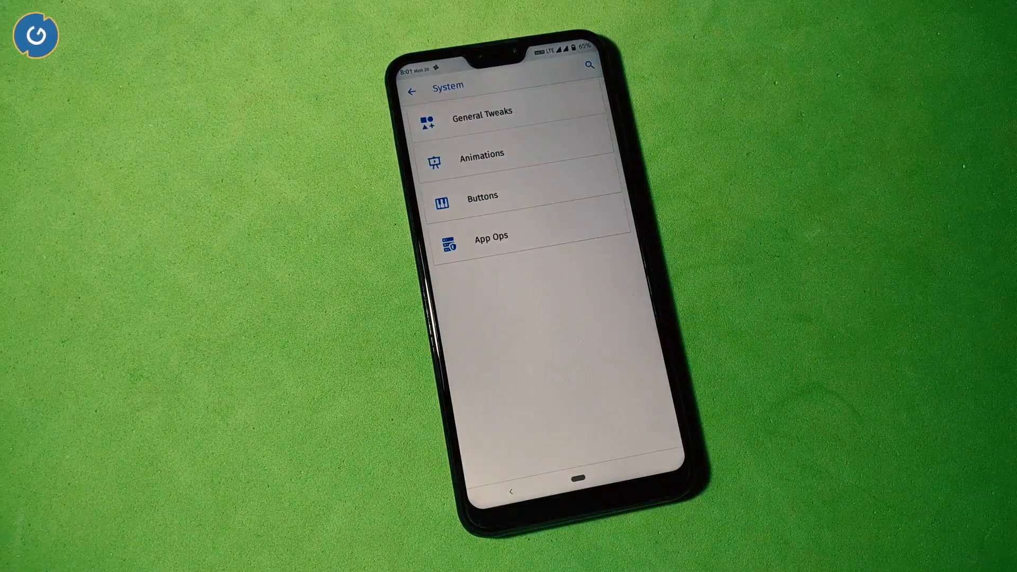